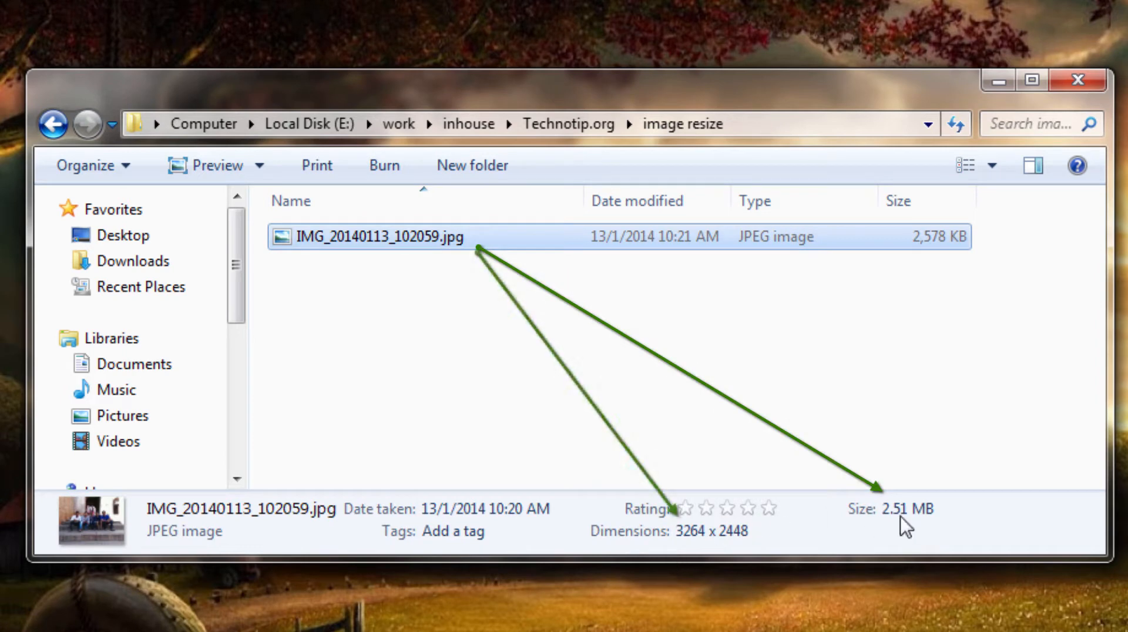
mouse_move(622, 387)
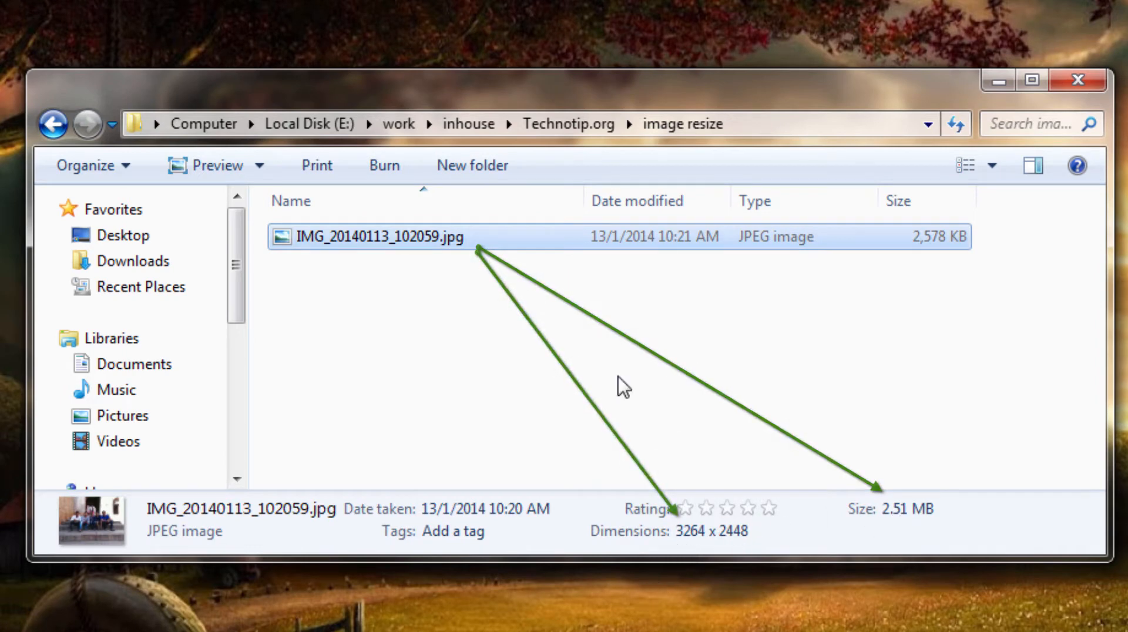
- Open the camera photo for editing in Paint via its Edit action
double_click(380, 236)
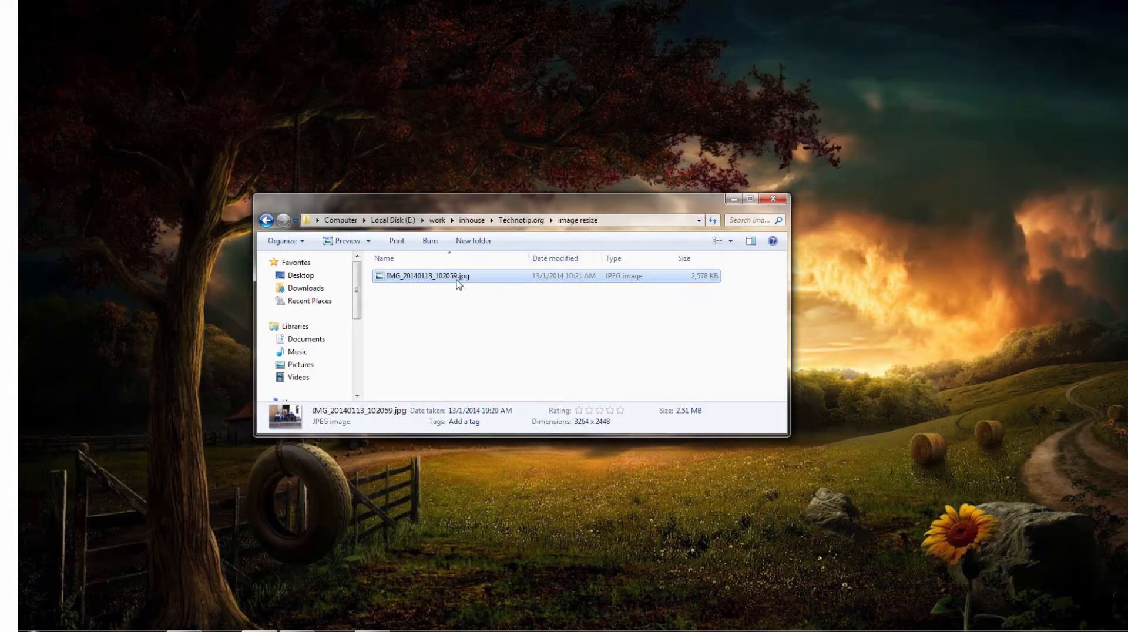
right_click(426, 275)
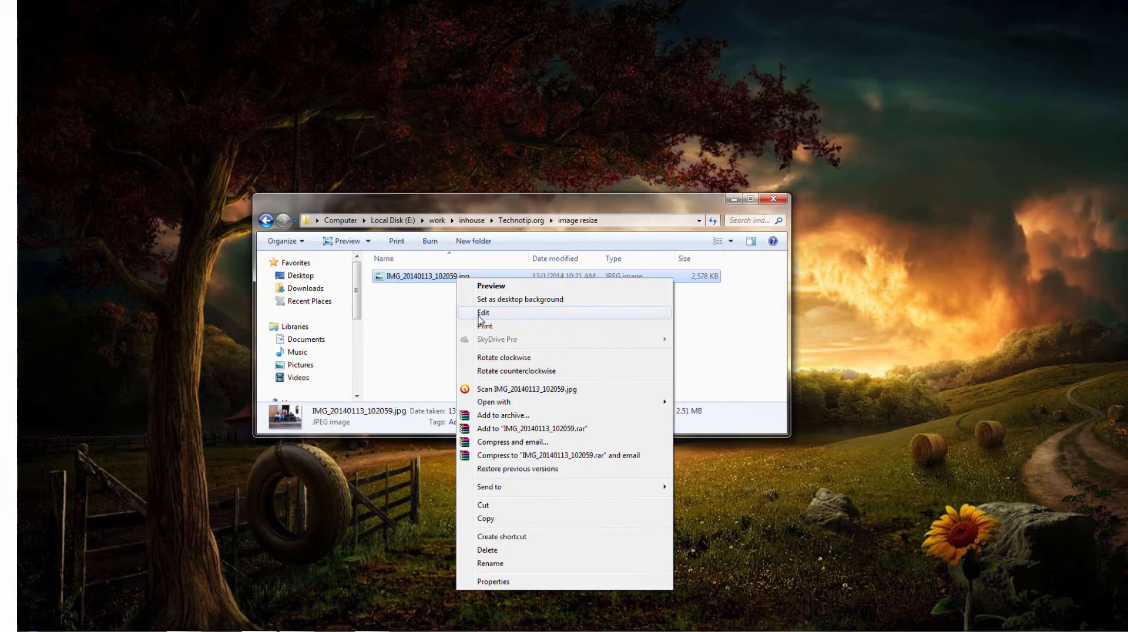
left_click(483, 312)
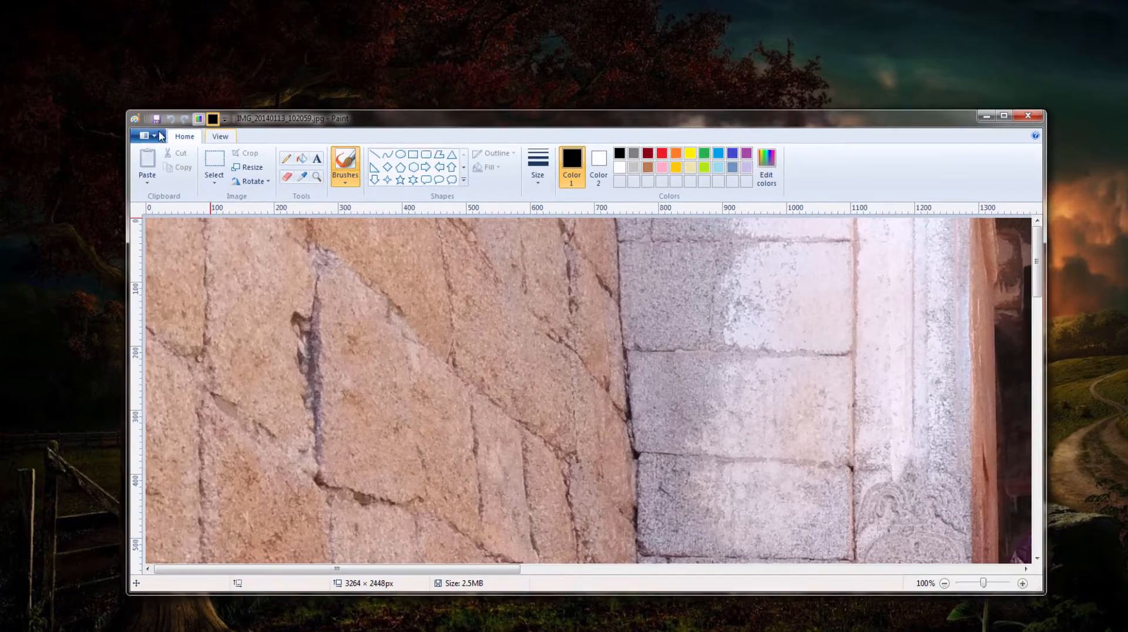
- Save the photo as a JPEG copy with -resave appended to its name
left_click(144, 136)
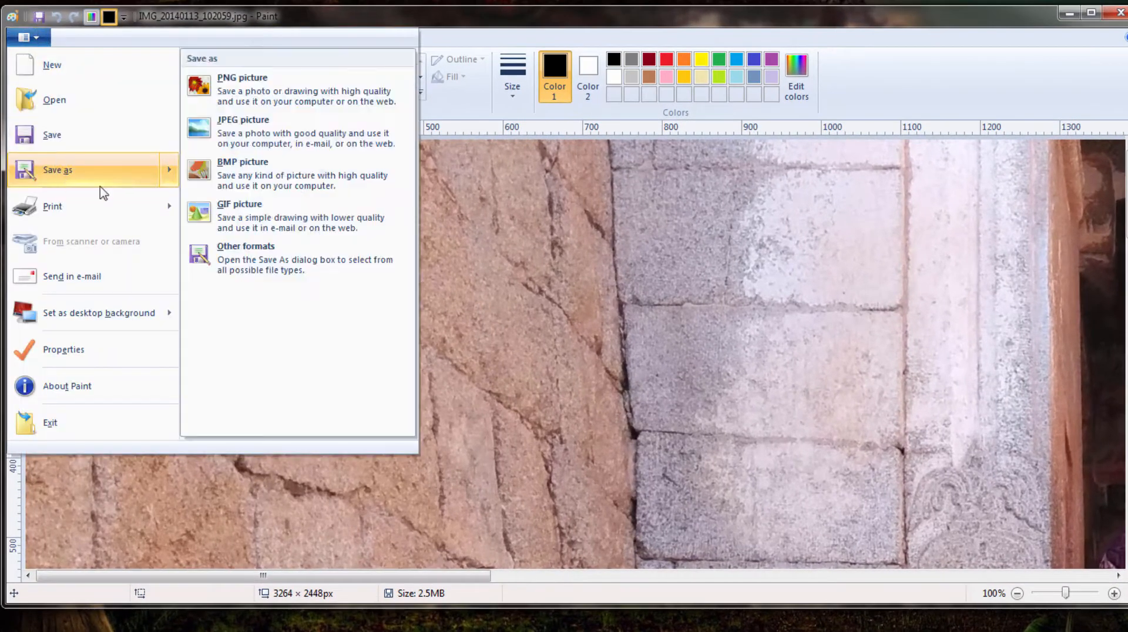
left_click(243, 130)
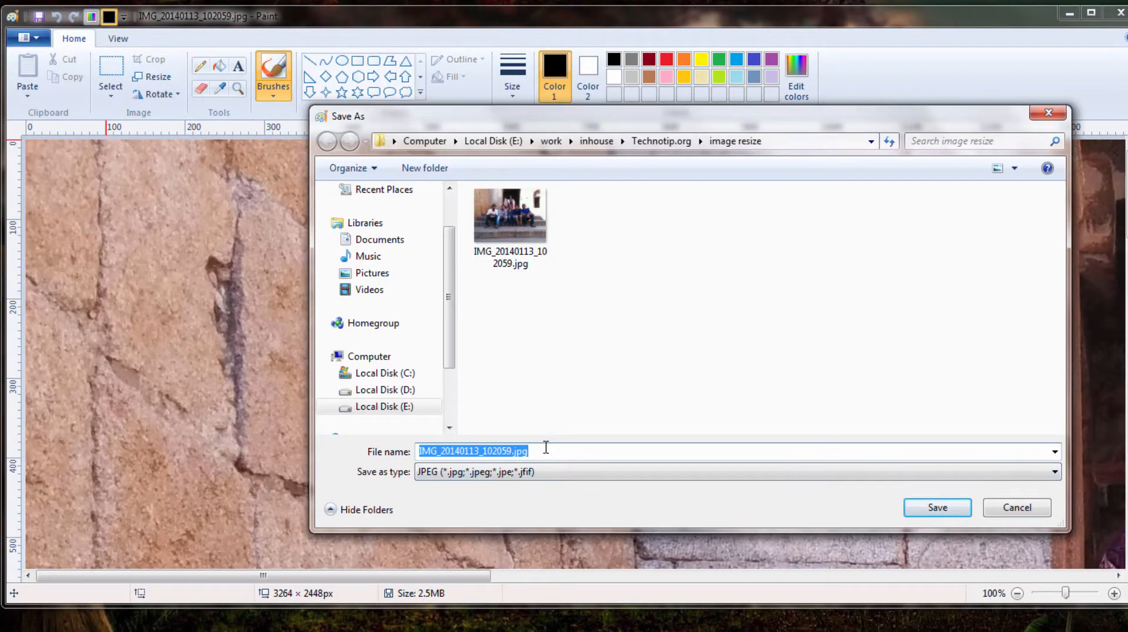
type("-")
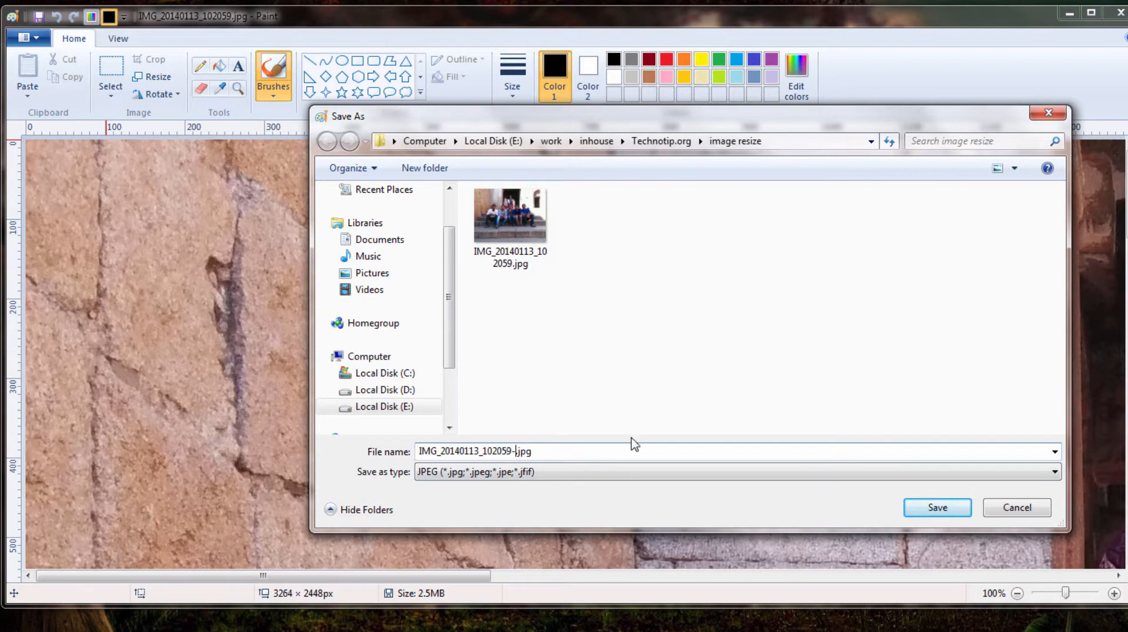
left_click(937, 508)
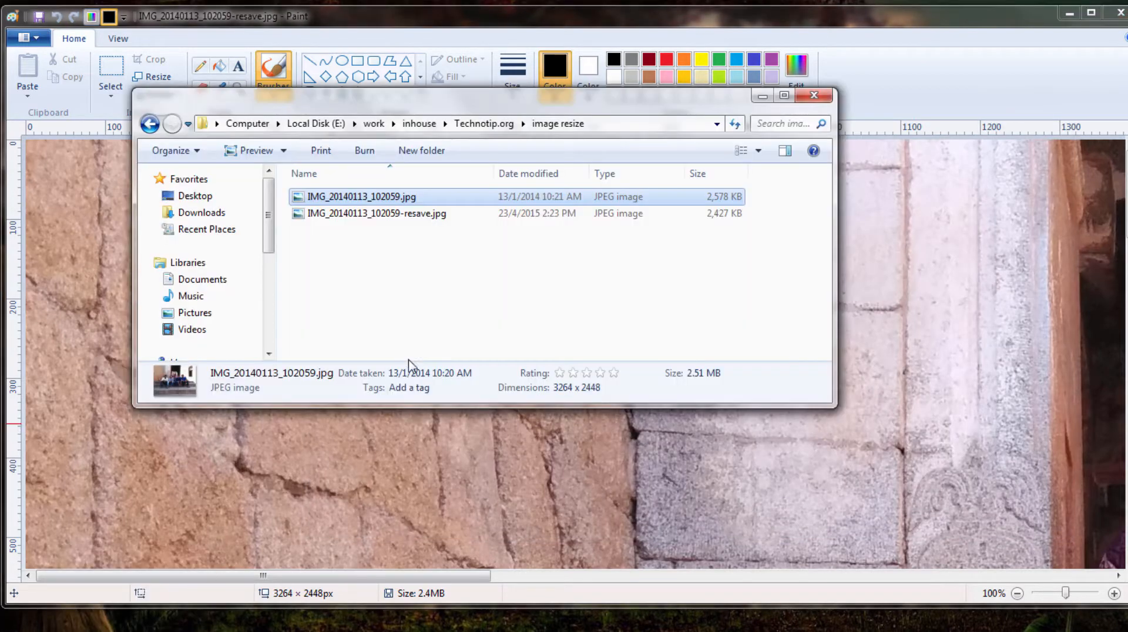
- Compare the copy (2.36 MB) with the original (2.51 MB), then delete the -resave copy
left_click(376, 213)
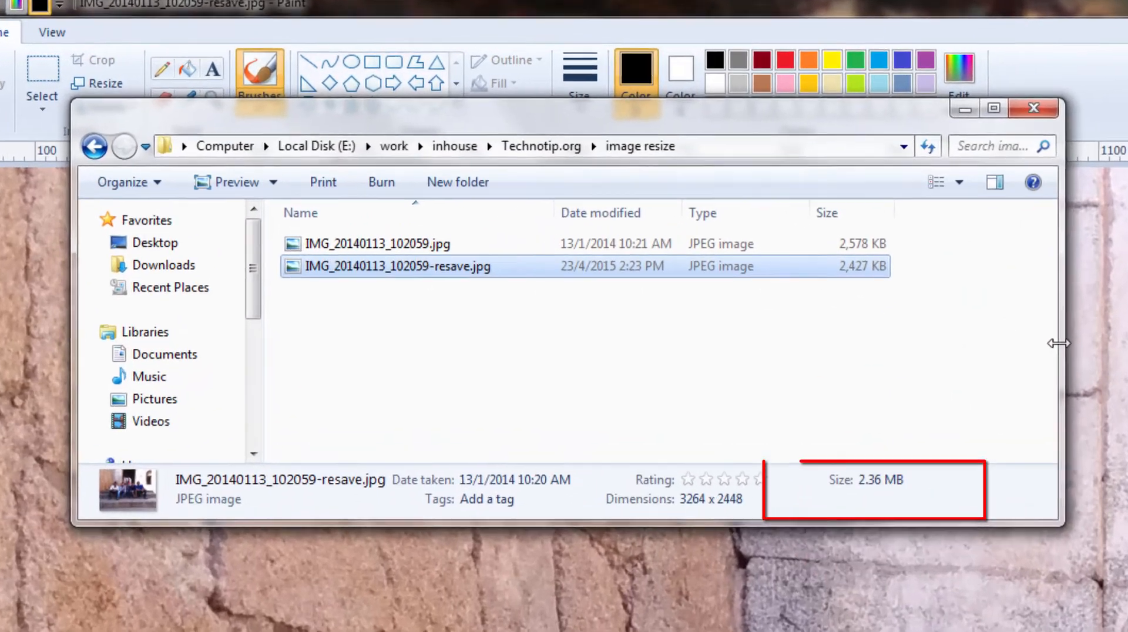
left_click(378, 246)
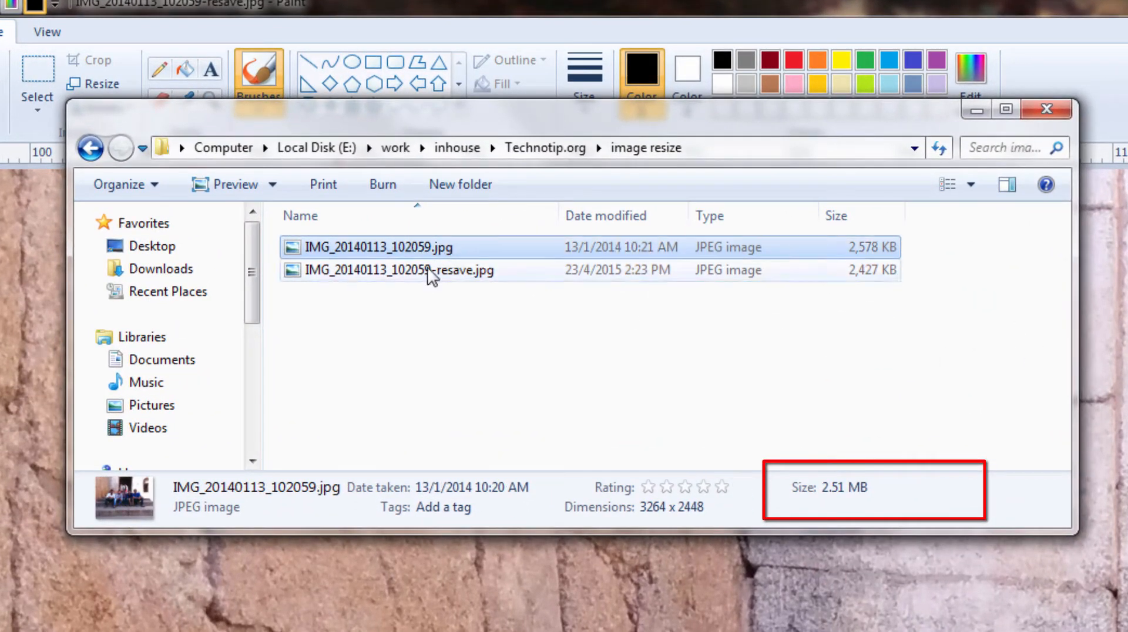
left_click(399, 270)
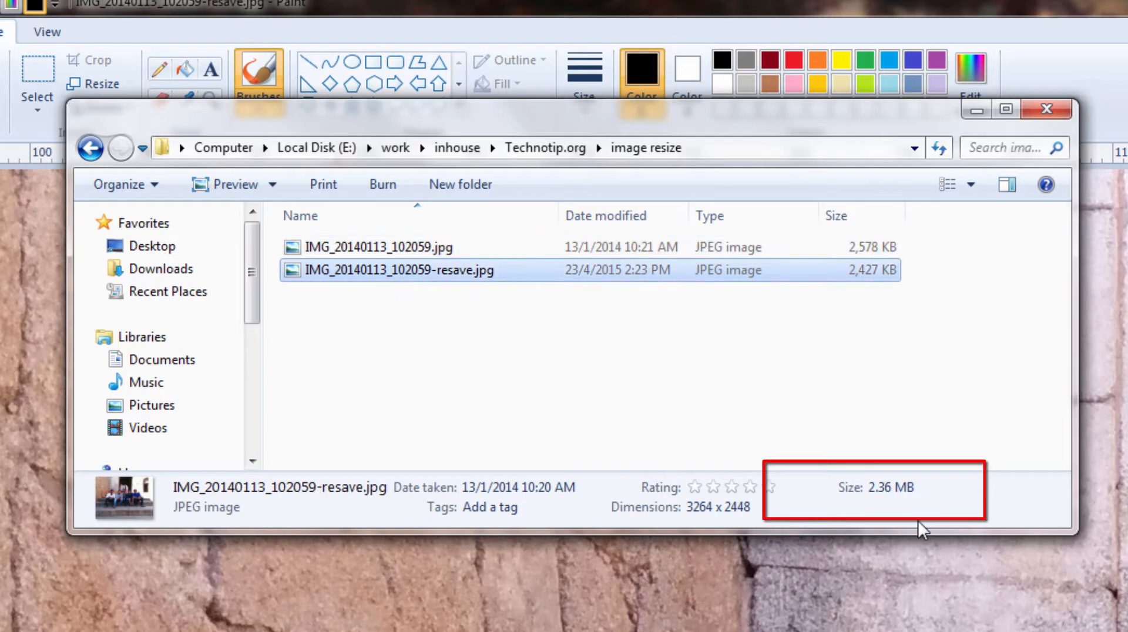
left_click(379, 247)
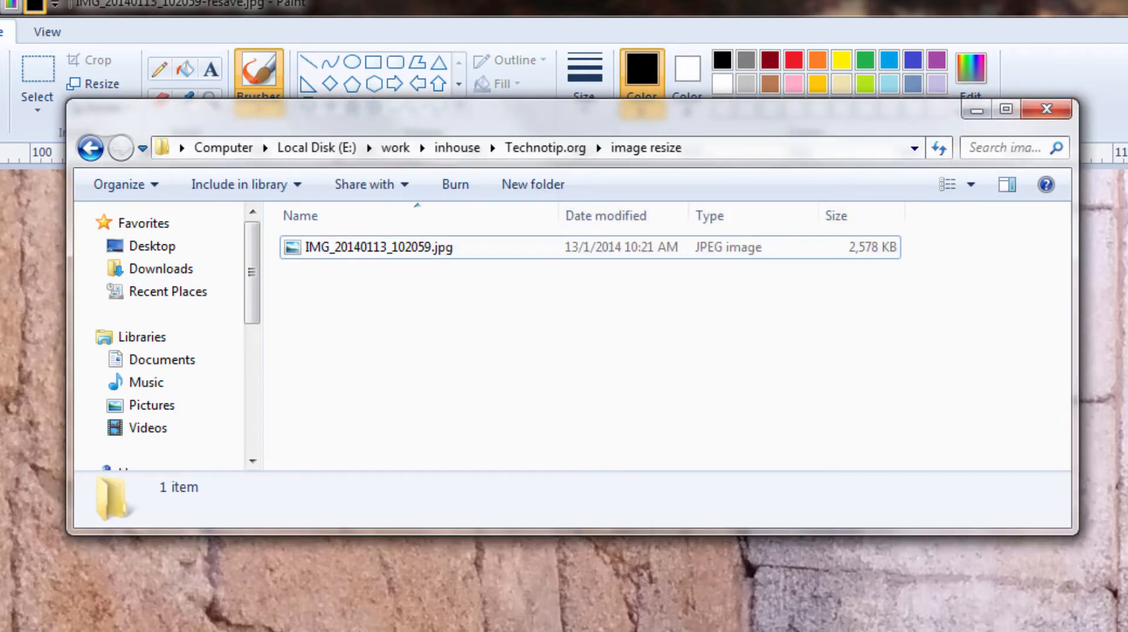
right_click(377, 246)
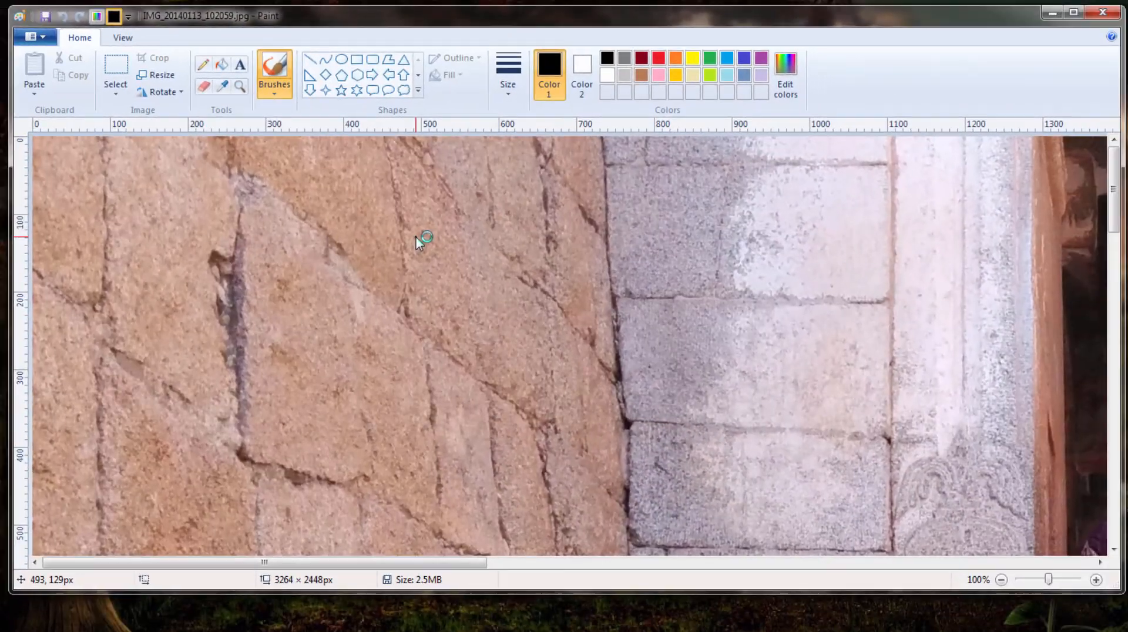
- Resize the photo by 50% twice to 816 × 612 px, bringing the file to about 258.5 KB
left_click(157, 75)
type("50")
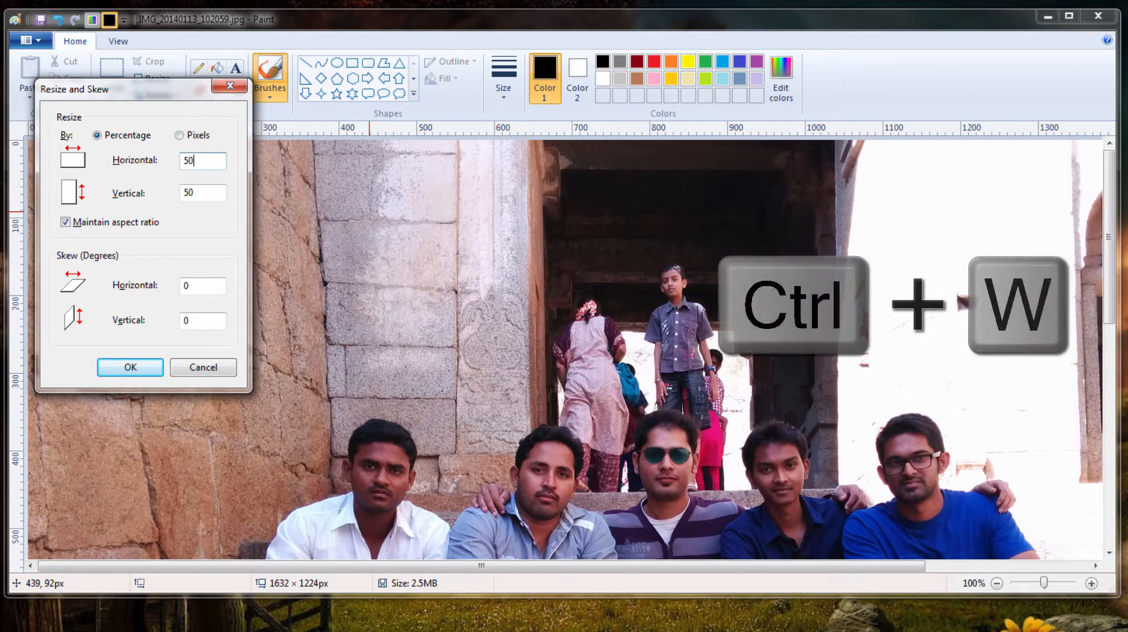
left_click(130, 368)
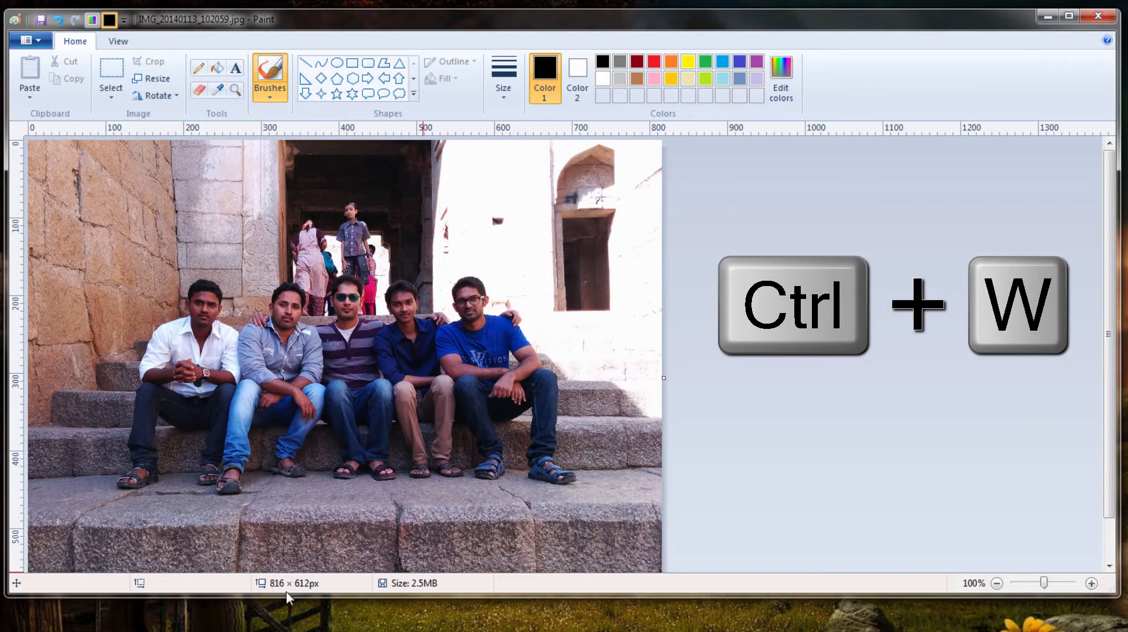
key("Ctrl+w")
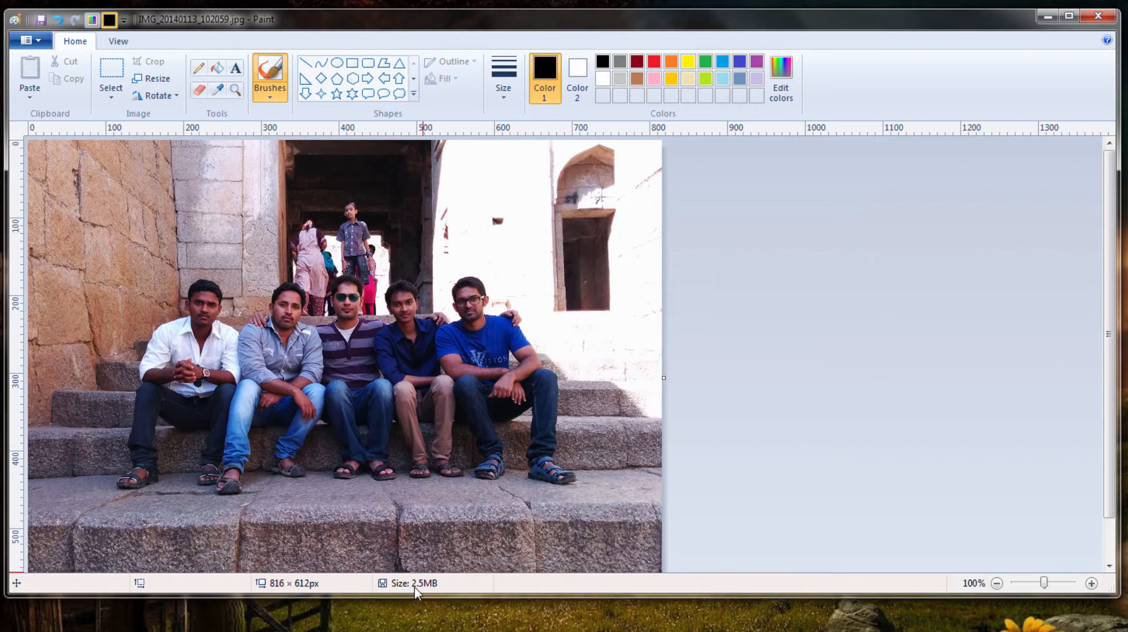
left_click(154, 78)
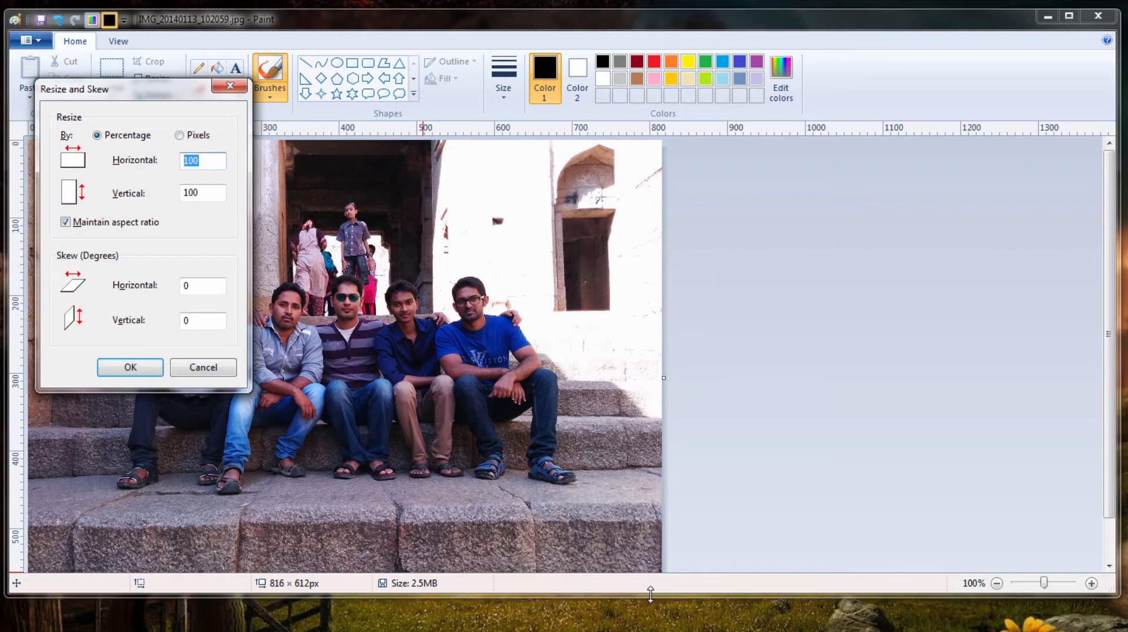
key("ctrl+z")
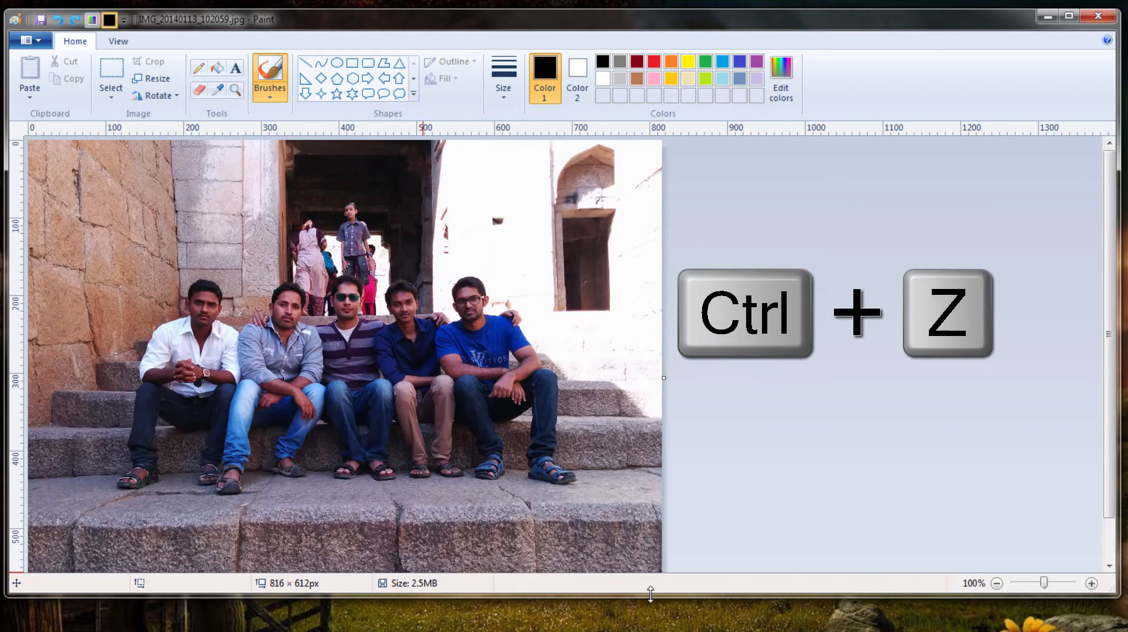
left_click(153, 77)
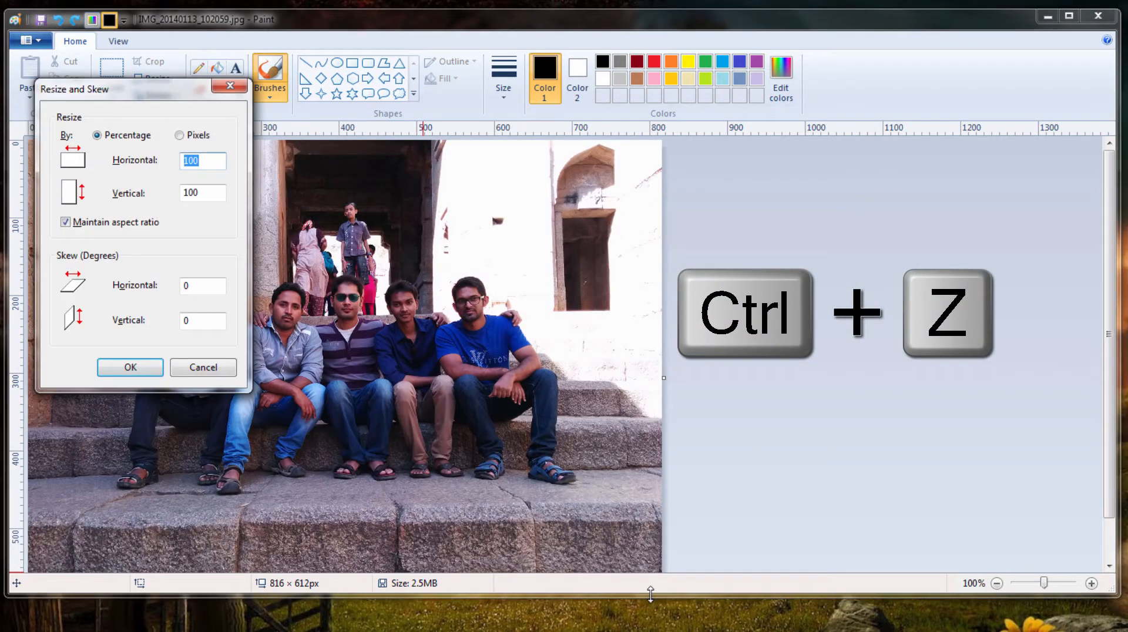
key("ctrl+z")
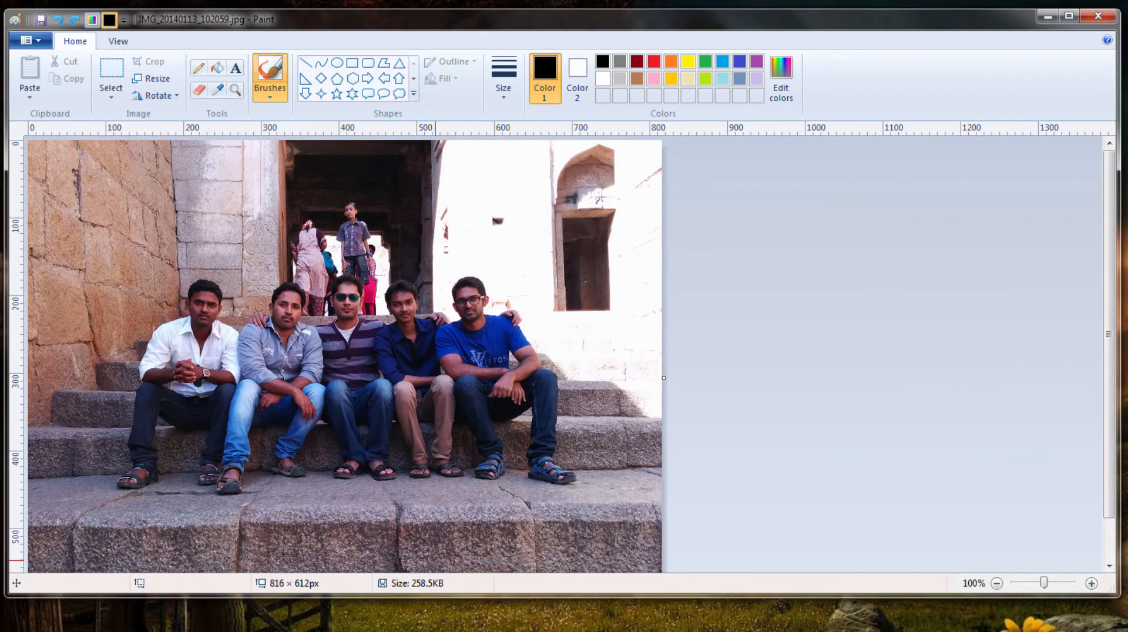